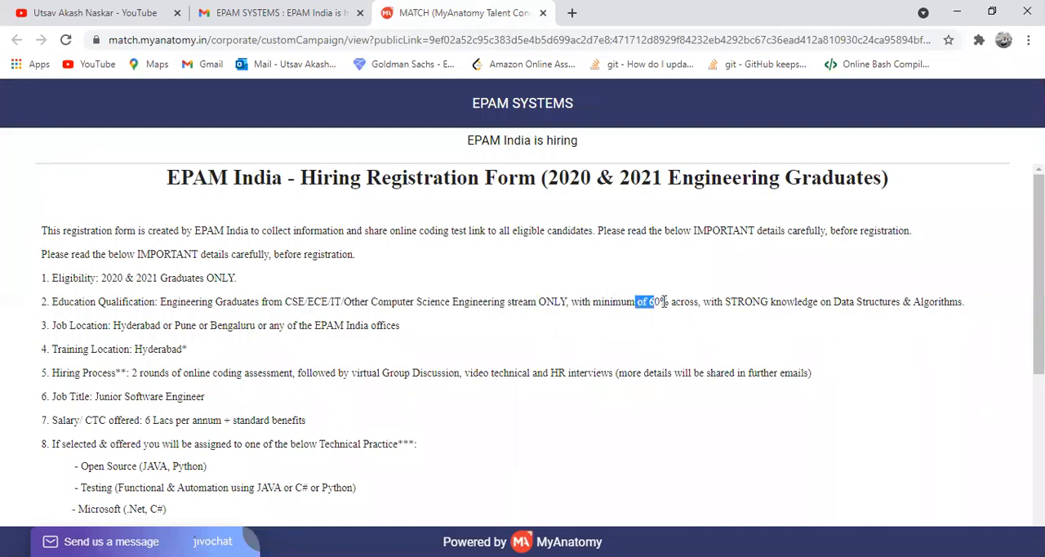
# Scroll the EPAM India hiring page past location, salary, technical practices and test dates.
pyautogui.scroll(-3)
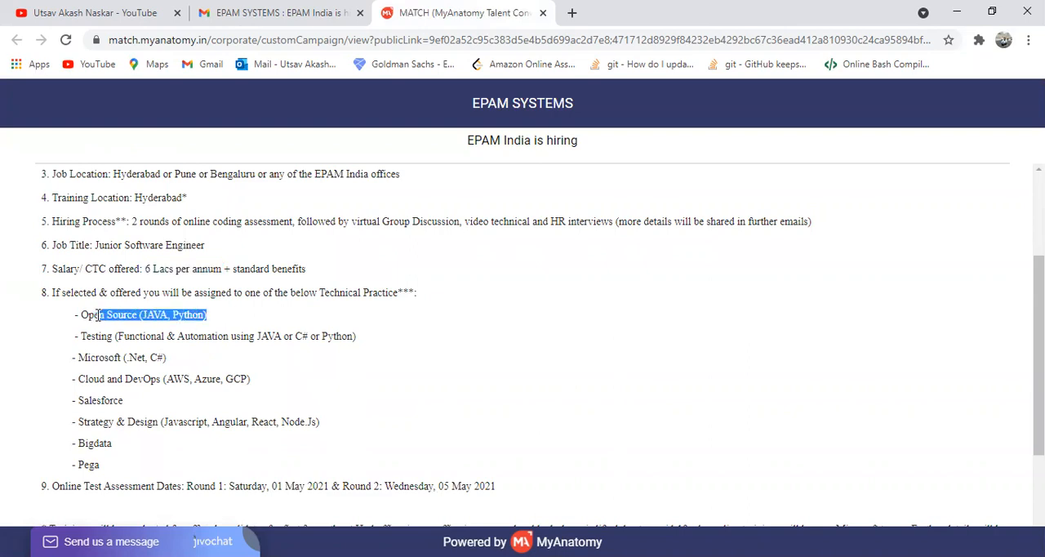
pyautogui.scroll(-3)
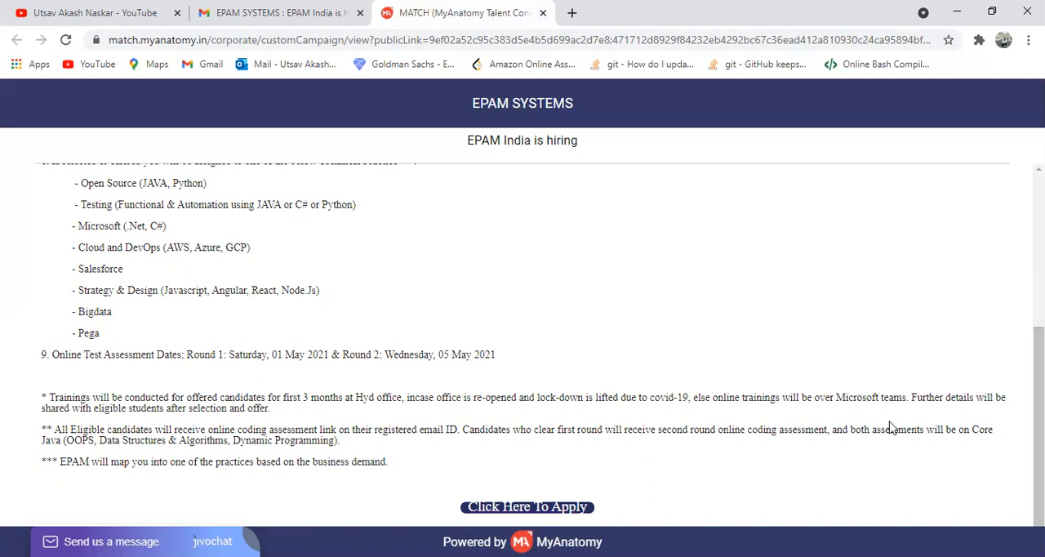
# Open the EPAM registration form and scroll to the joining-date and preferred-location questions.
pyautogui.click(527, 506)
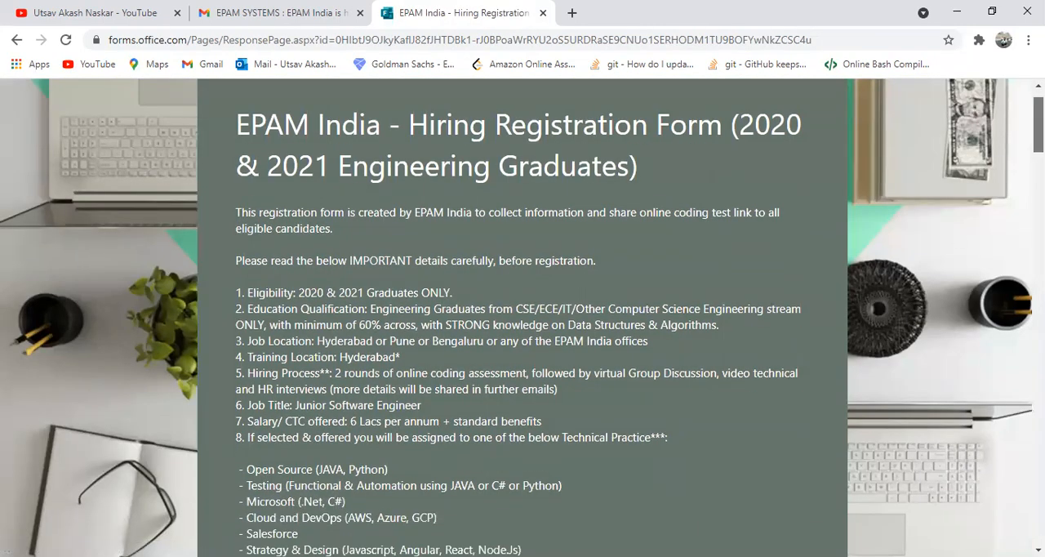
pyautogui.scroll(-3)
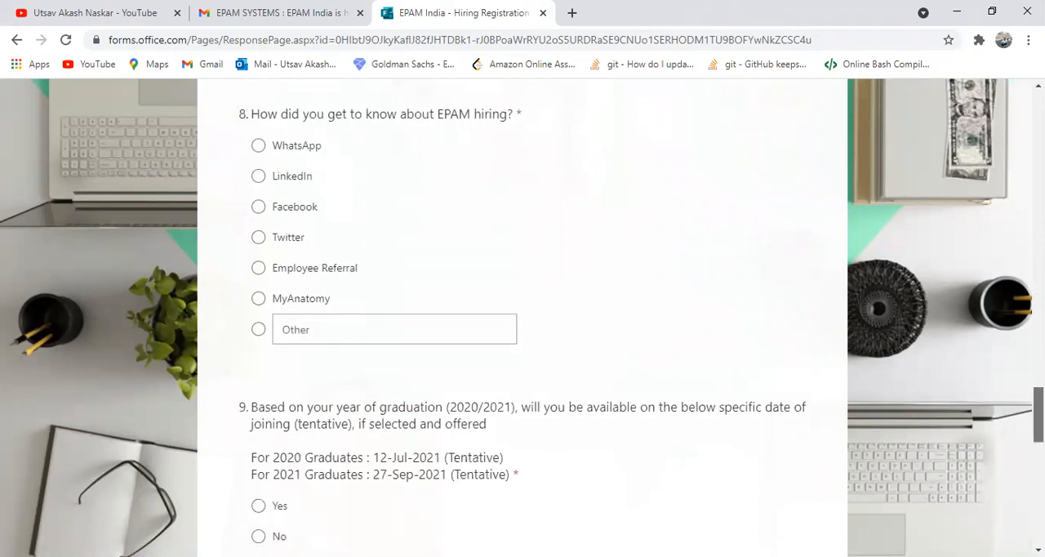
pyautogui.scroll(-3)
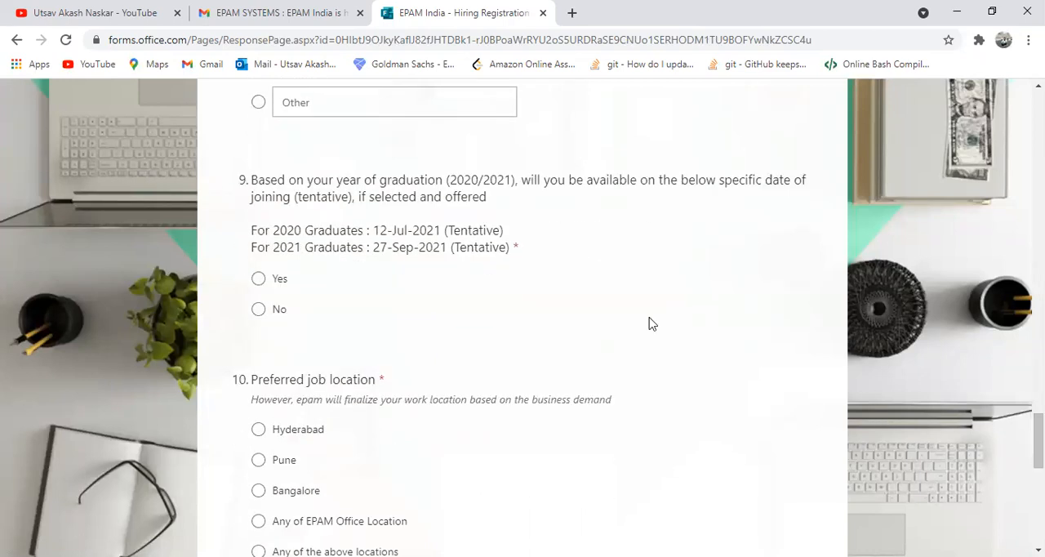